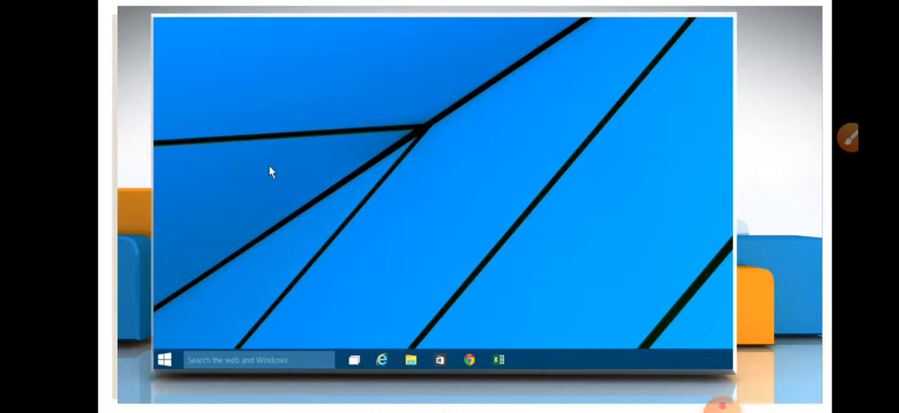
{"action": "mouse_move", "coordinate": [176, 334]}
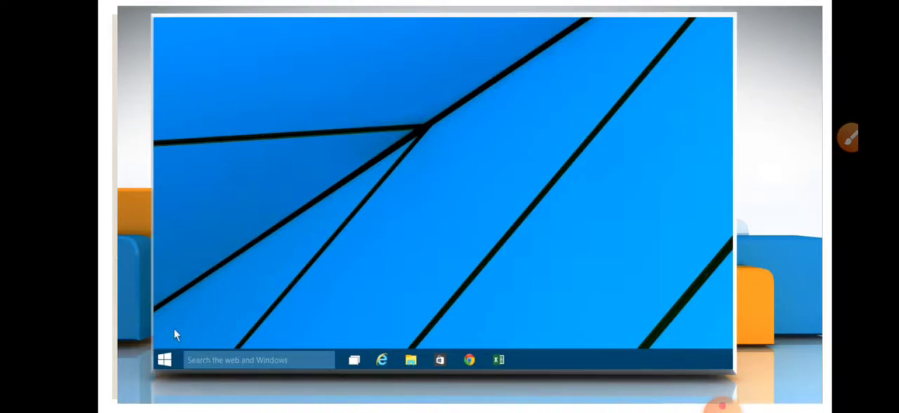
Open the Windows 10 Start menu from the taskbar.
{"action": "left_click", "coordinate": [165, 358]}
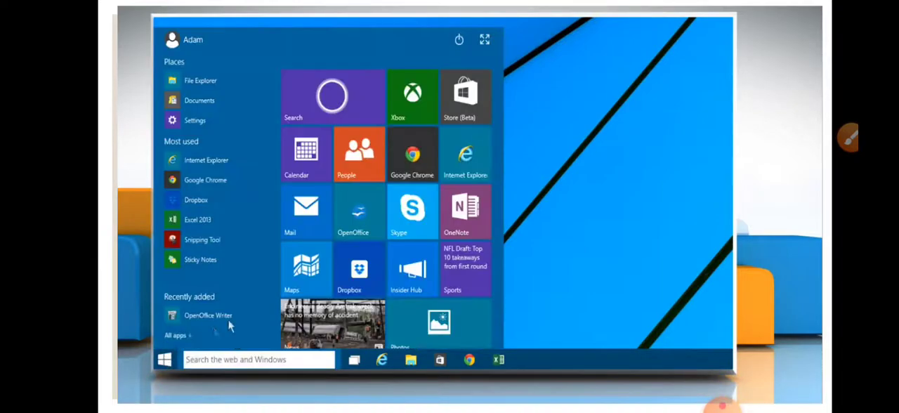
{"action": "mouse_move", "coordinate": [365, 214]}
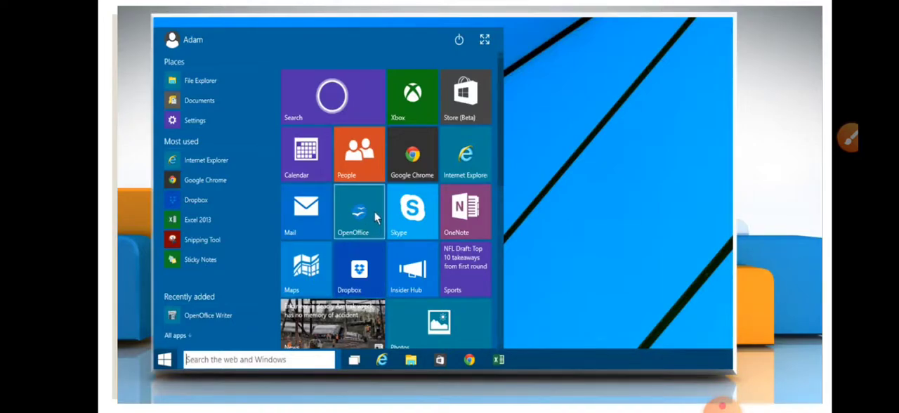
Launch Apache OpenOffice 4 from its Start menu tile.
{"action": "left_click", "coordinate": [358, 211]}
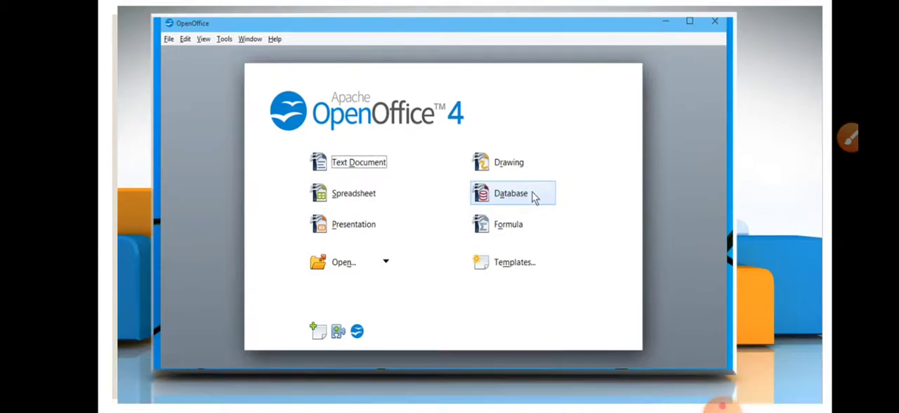
Open the existing Service Database file in Base and show its Tables section.
{"action": "left_click", "coordinate": [511, 193]}
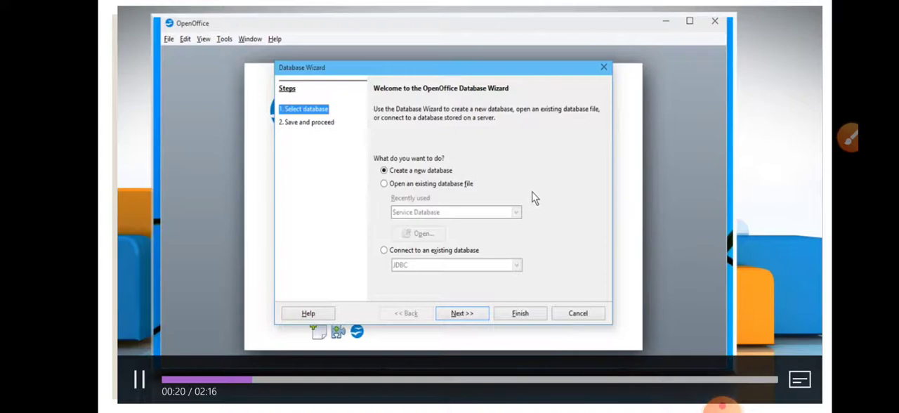
{"action": "left_click", "coordinate": [384, 184]}
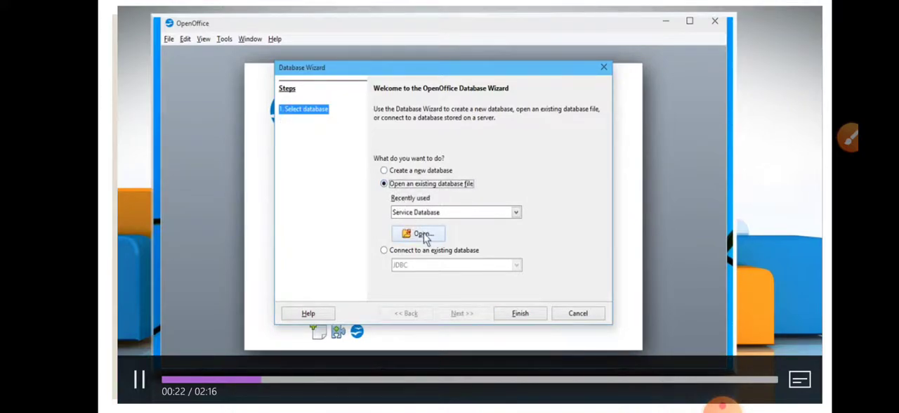
{"action": "left_click", "coordinate": [417, 233]}
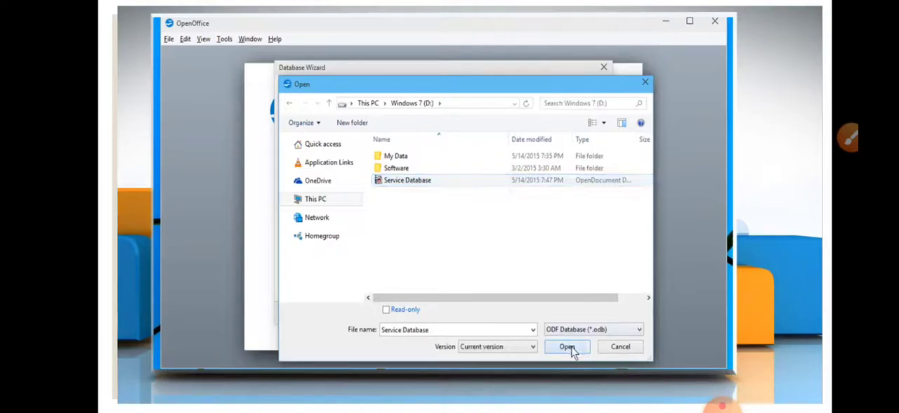
{"action": "left_click", "coordinate": [567, 346]}
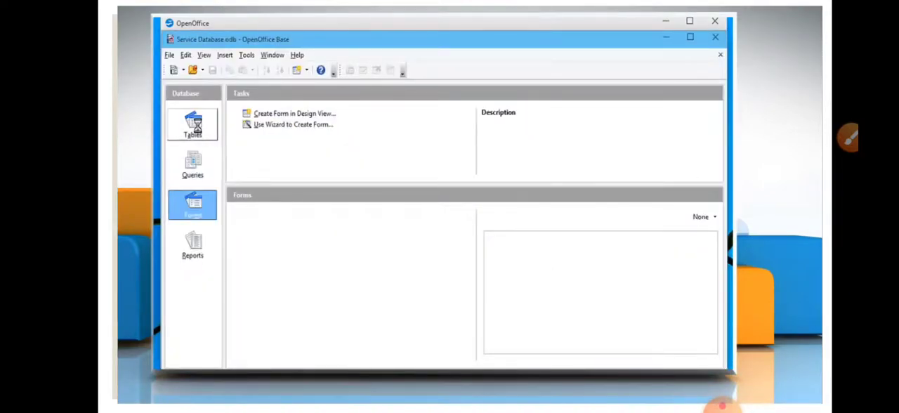
{"action": "left_click", "coordinate": [192, 124]}
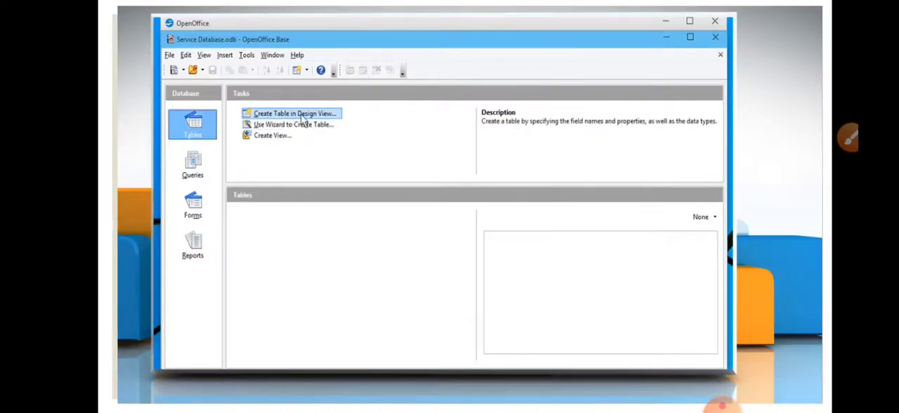
Design a new table whose ID field is an auto-incrementing Integer primary key.
{"action": "double_click", "coordinate": [294, 113]}
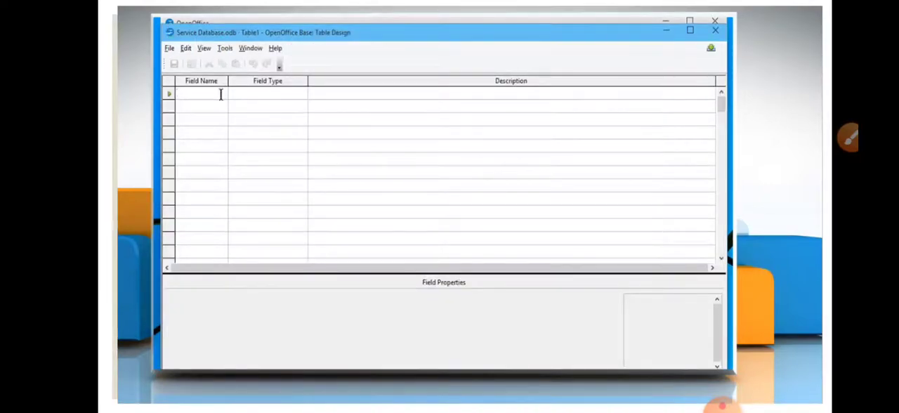
{"action": "type", "text": "ID"}
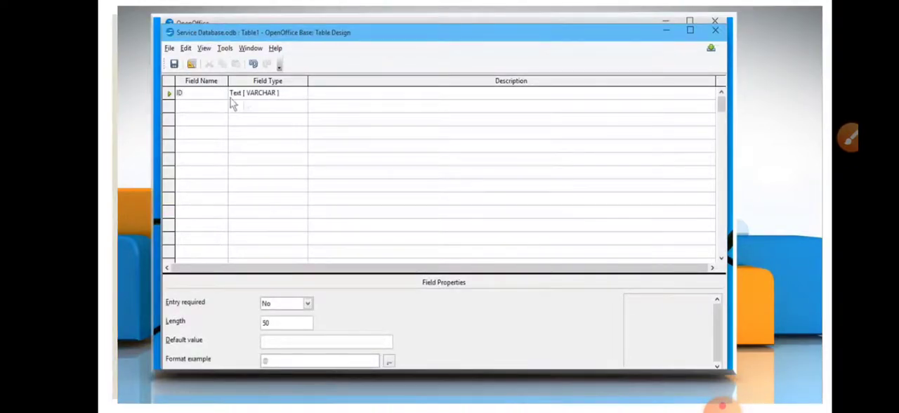
{"action": "left_click", "coordinate": [303, 93]}
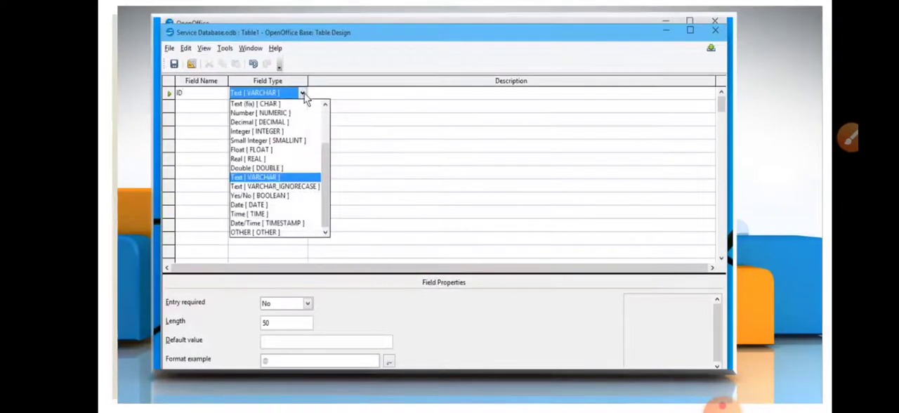
{"action": "left_click", "coordinate": [254, 131]}
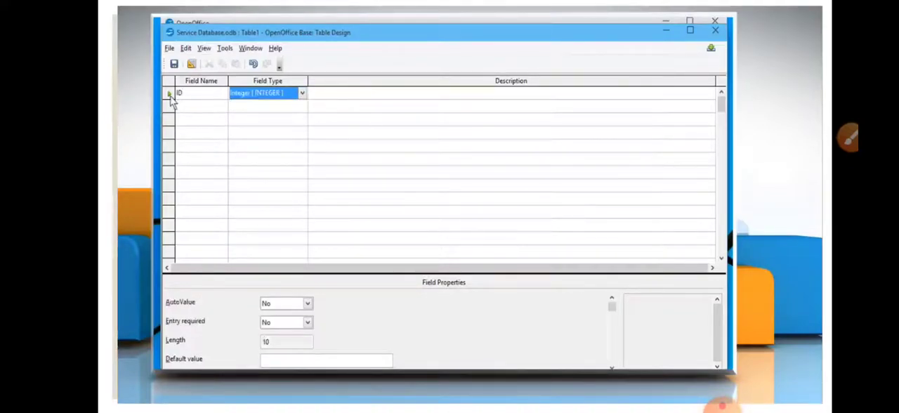
{"action": "right_click", "coordinate": [168, 93]}
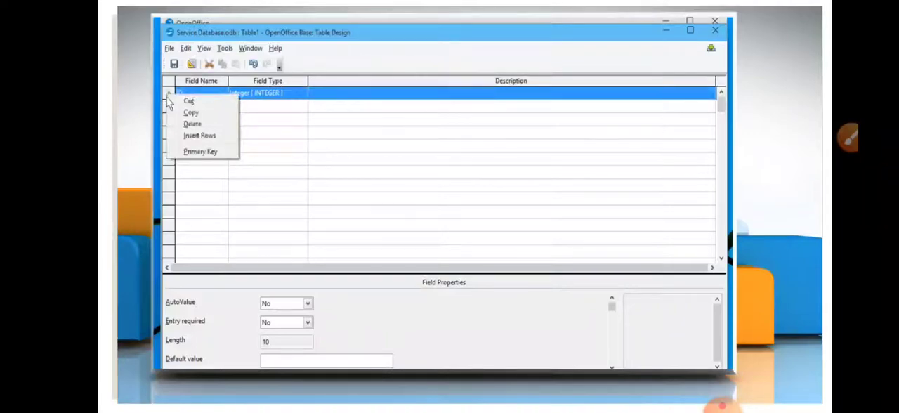
{"action": "mouse_move", "coordinate": [201, 152]}
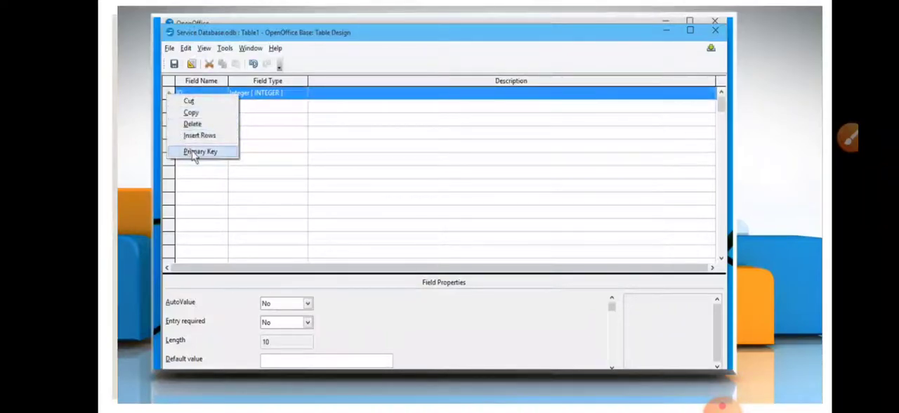
{"action": "left_click", "coordinate": [200, 152]}
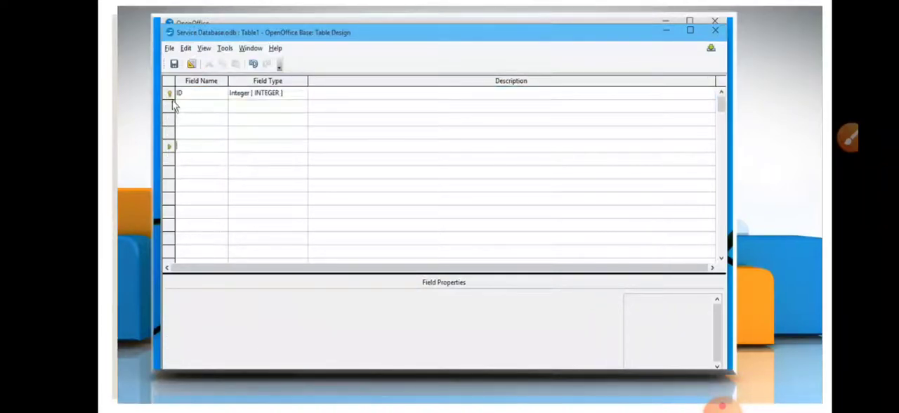
{"action": "left_click", "coordinate": [169, 93]}
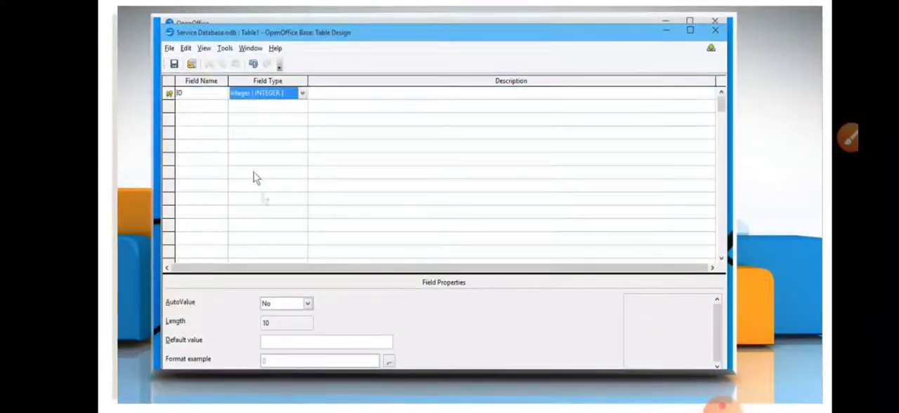
{"action": "left_click", "coordinate": [305, 303]}
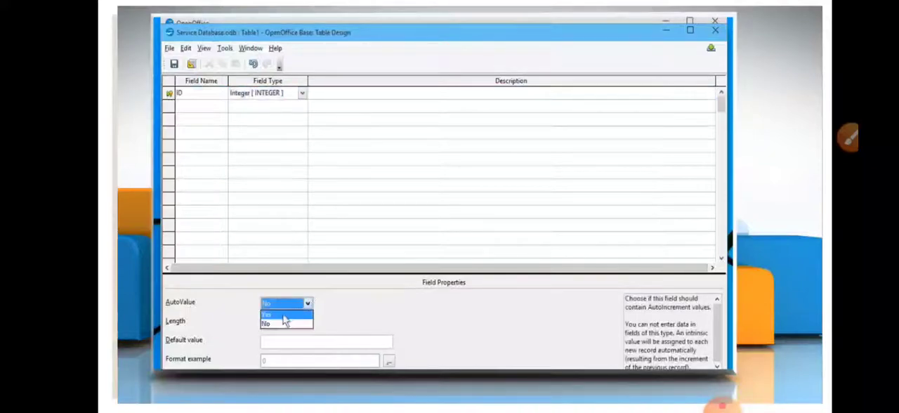
{"action": "left_click", "coordinate": [275, 313]}
{"action": "type", "text": "End Date"}
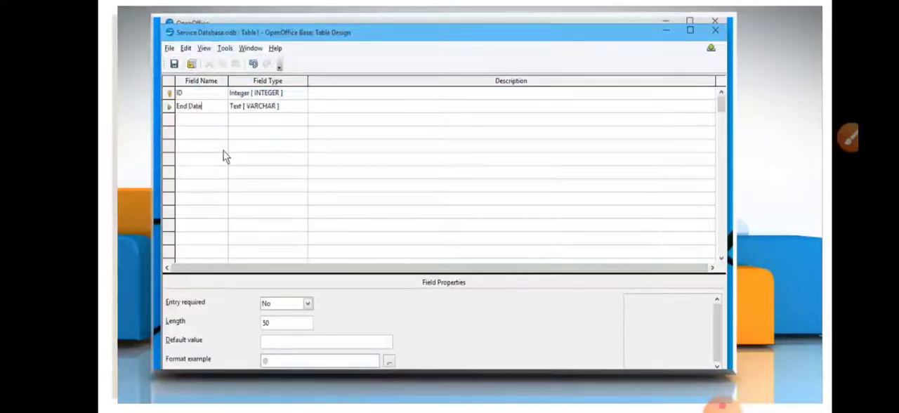
Make End Date a required field and insert a new row above it.
{"action": "left_click", "coordinate": [302, 106]}
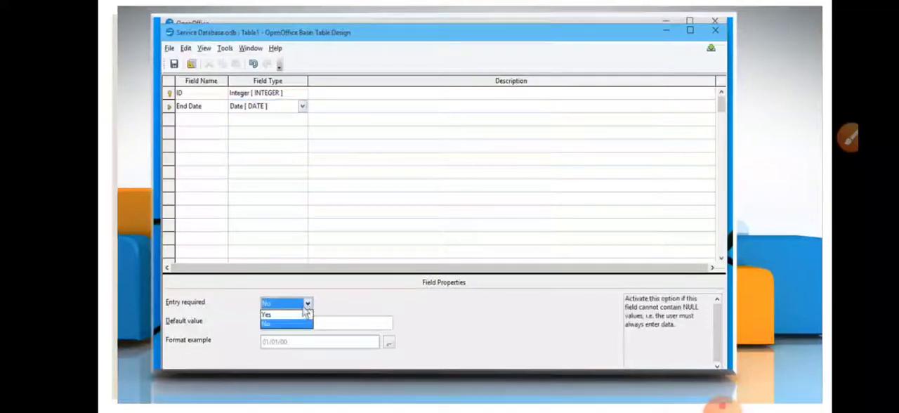
{"action": "left_click", "coordinate": [266, 314]}
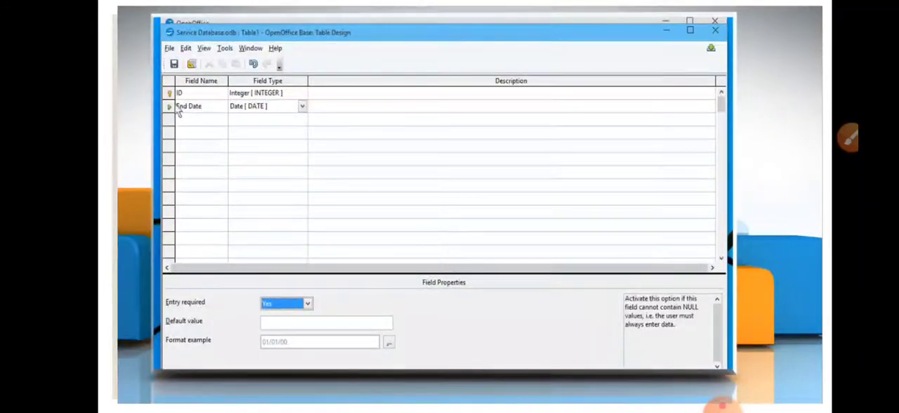
{"action": "right_click", "coordinate": [169, 109]}
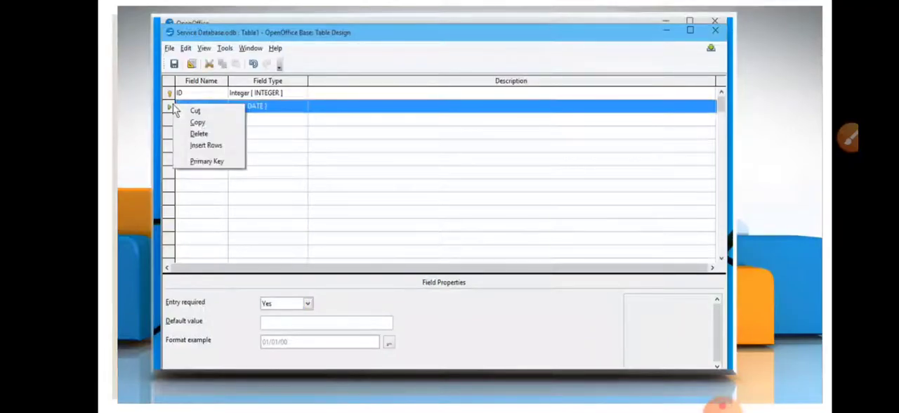
{"action": "mouse_move", "coordinate": [206, 145]}
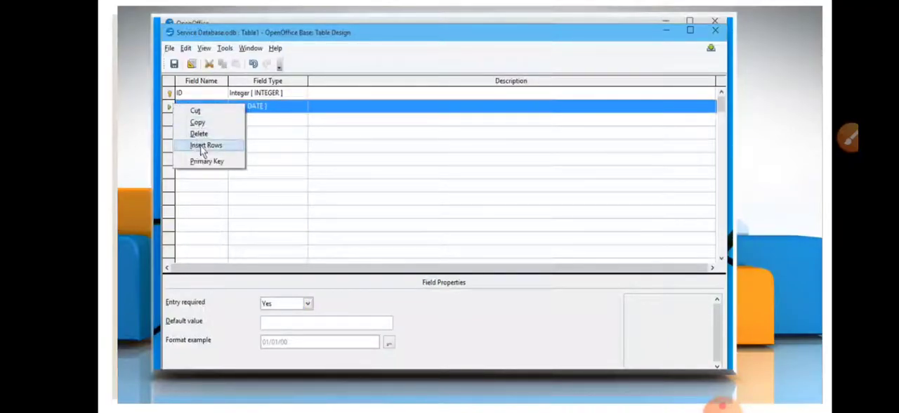
{"action": "left_click", "coordinate": [206, 145]}
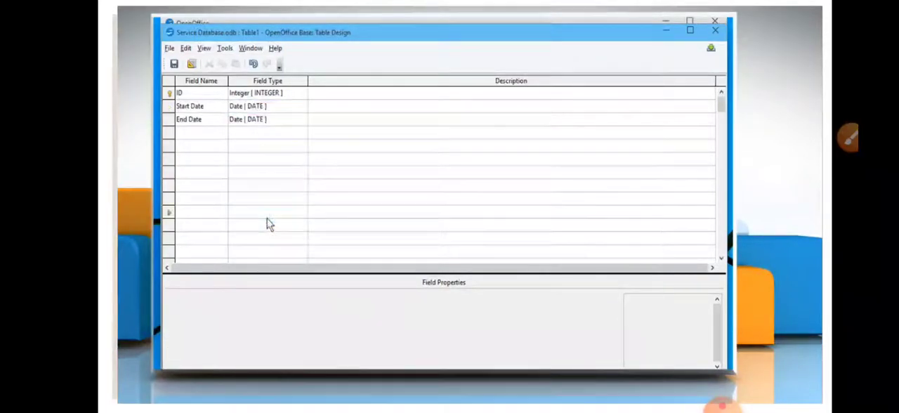
Add a Location field of type Text [VARCHAR_IGNORECASE].
{"action": "type", "text": "Loc"}
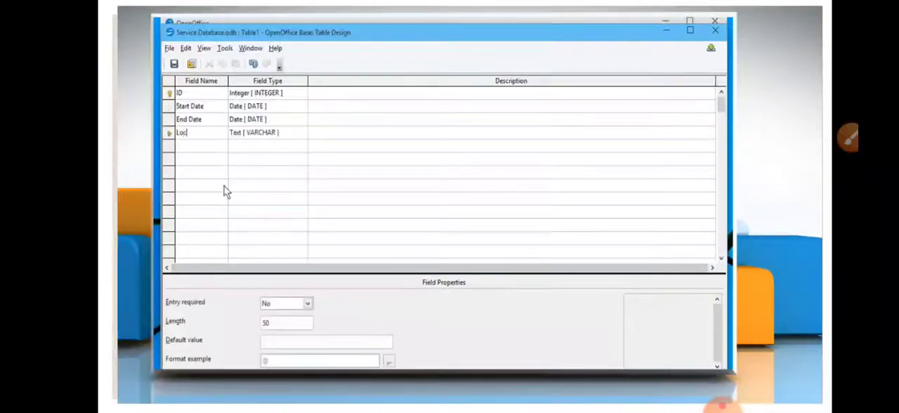
{"action": "left_click", "coordinate": [314, 132]}
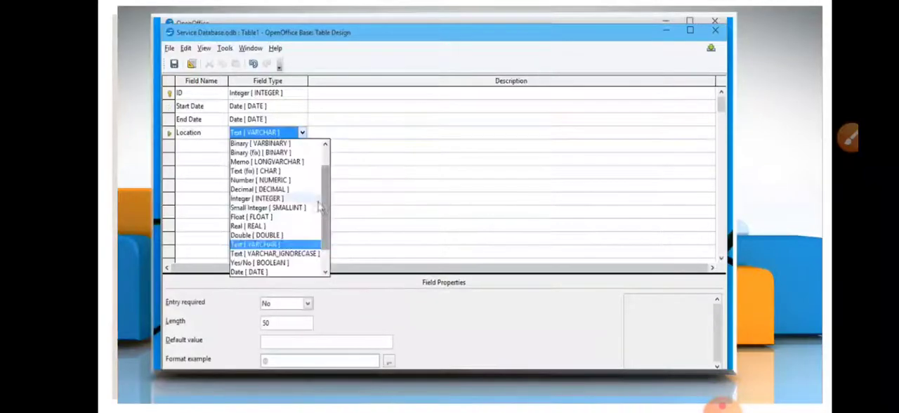
{"action": "left_click", "coordinate": [273, 254]}
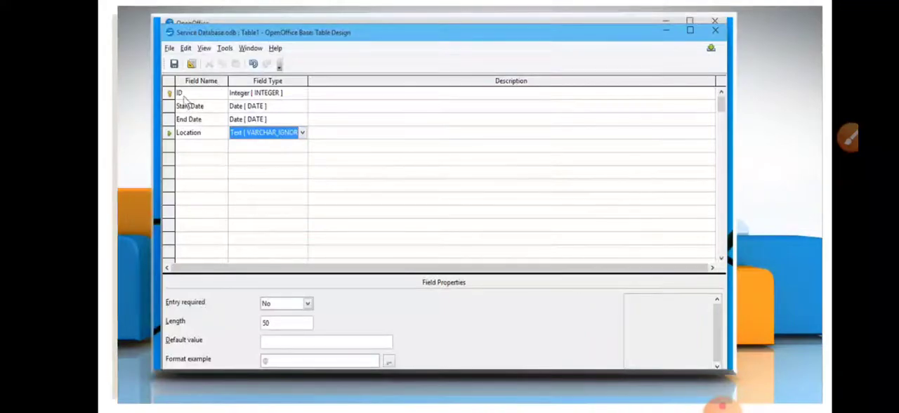
Save the table design under the name 'Data Table'.
{"action": "left_click", "coordinate": [174, 64]}
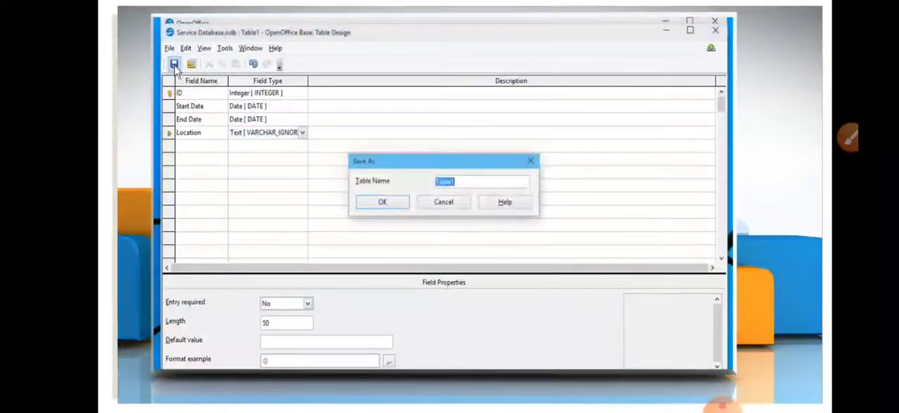
{"action": "type", "text": "Data Table"}
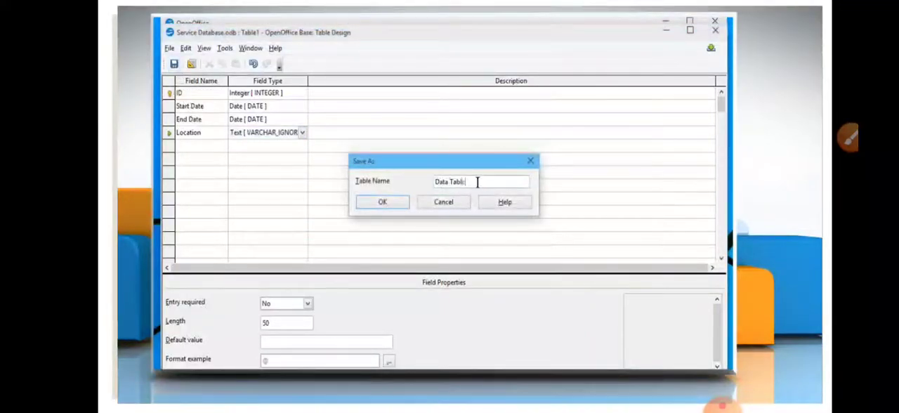
{"action": "left_click", "coordinate": [382, 202]}
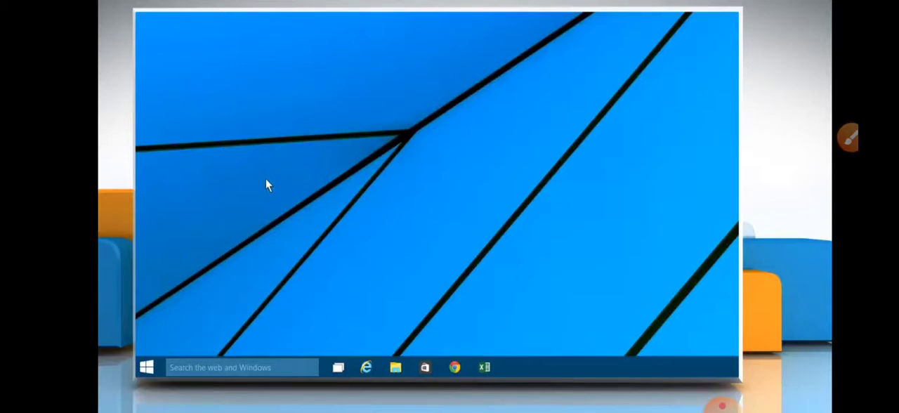
{"action": "mouse_move", "coordinate": [156, 327]}
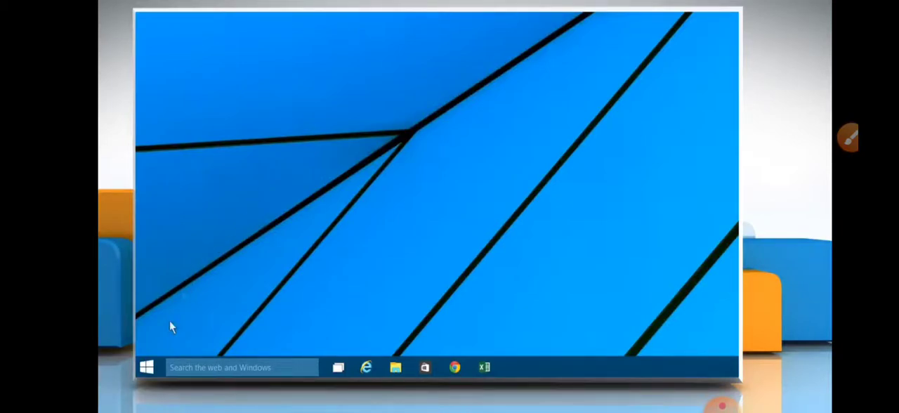
Relaunch OpenOffice from the Start menu and reopen the existing Service Database.
{"action": "left_click", "coordinate": [145, 367]}
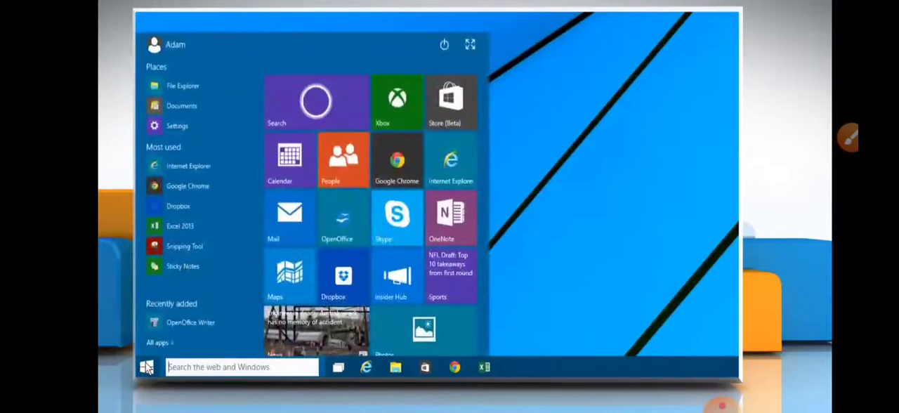
{"action": "mouse_move", "coordinate": [342, 220]}
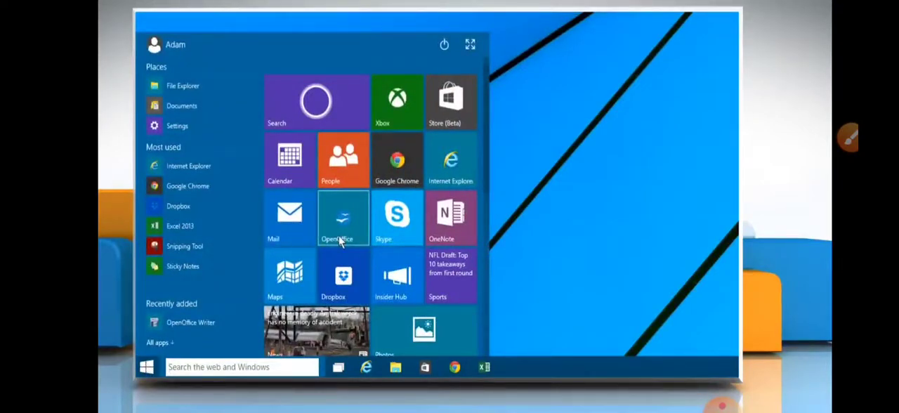
{"action": "left_click", "coordinate": [342, 217]}
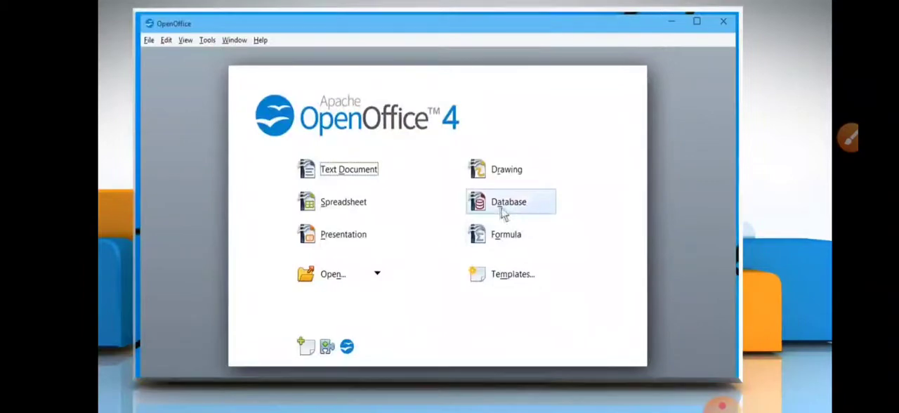
{"action": "left_click", "coordinate": [508, 201]}
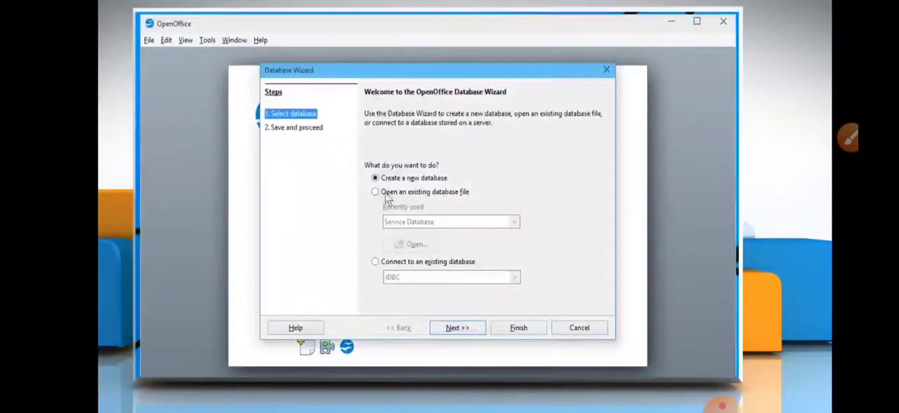
{"action": "left_click", "coordinate": [375, 192]}
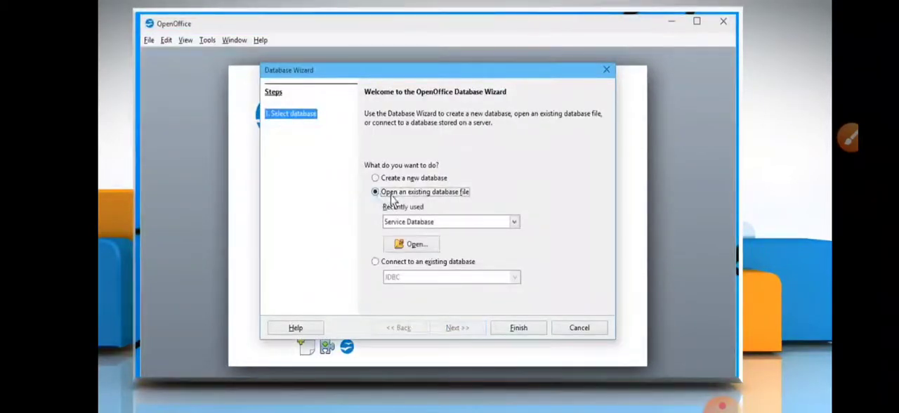
{"action": "mouse_move", "coordinate": [518, 328]}
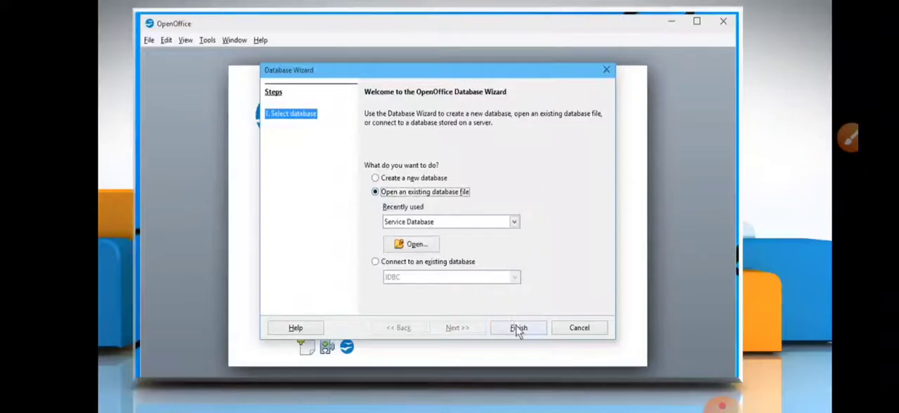
{"action": "left_click", "coordinate": [519, 327]}
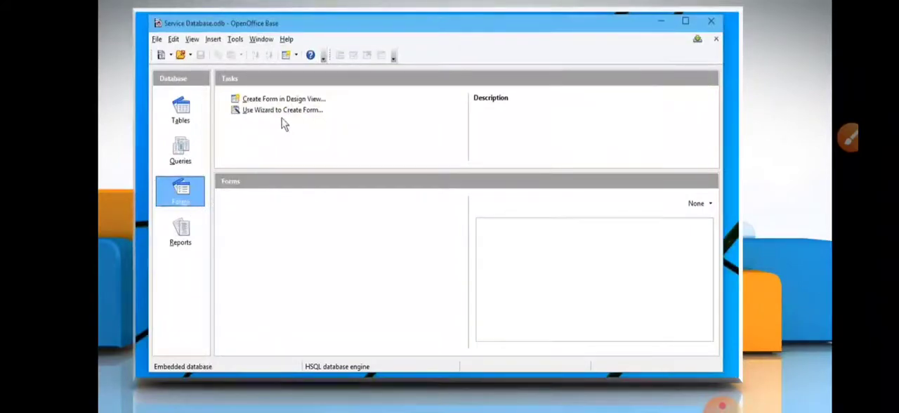
Start the Form Wizard and list the tables and queries available as sources.
{"action": "left_click", "coordinate": [280, 110]}
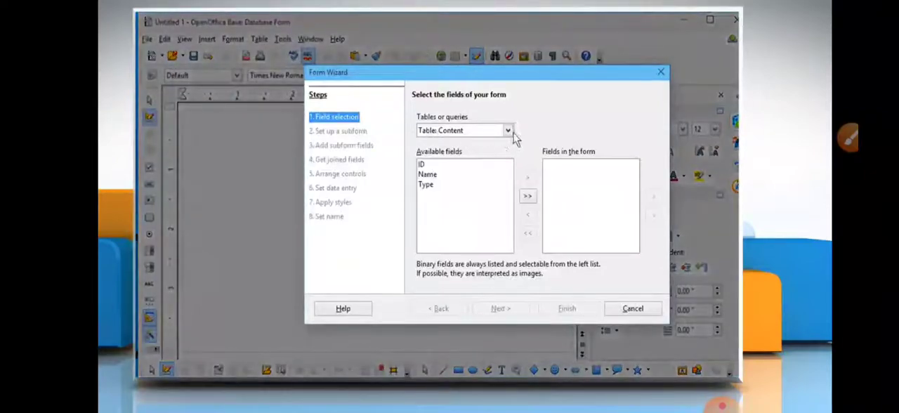
{"action": "left_click", "coordinate": [509, 130]}
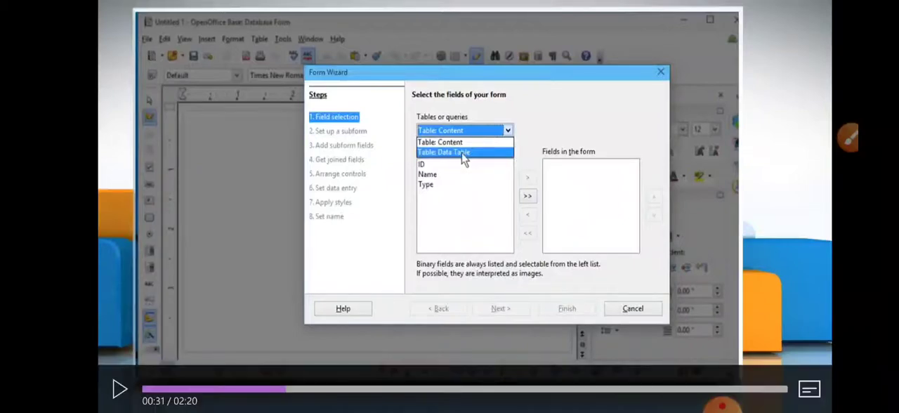
Choose Data Table as the form source, then try adding and removing fields, leaving none.
{"action": "left_click", "coordinate": [444, 152]}
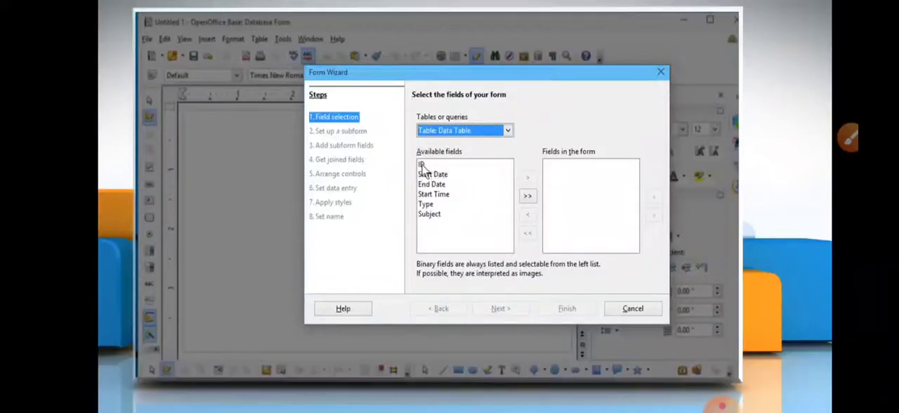
{"action": "left_click", "coordinate": [433, 164]}
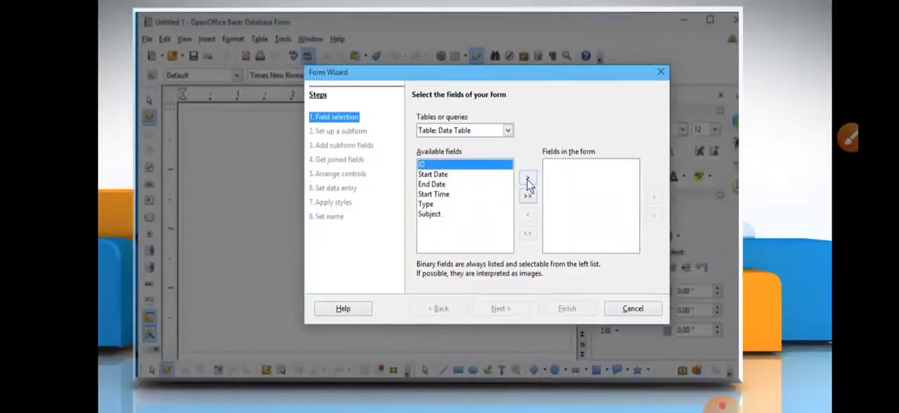
{"action": "left_click", "coordinate": [527, 177]}
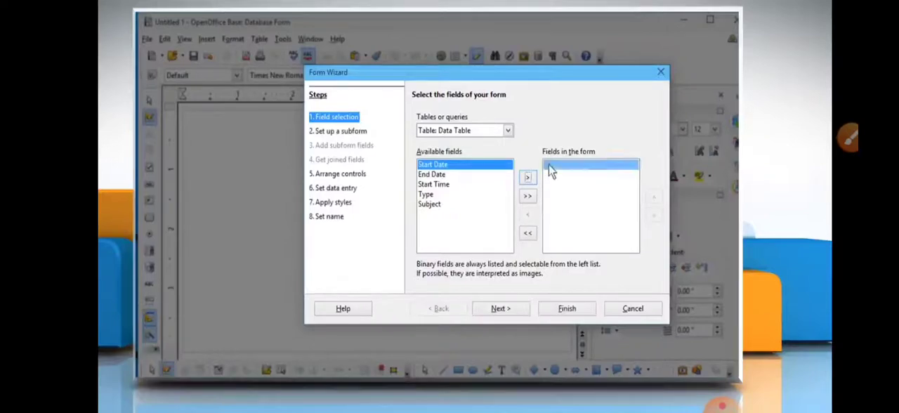
{"action": "left_click", "coordinate": [527, 214]}
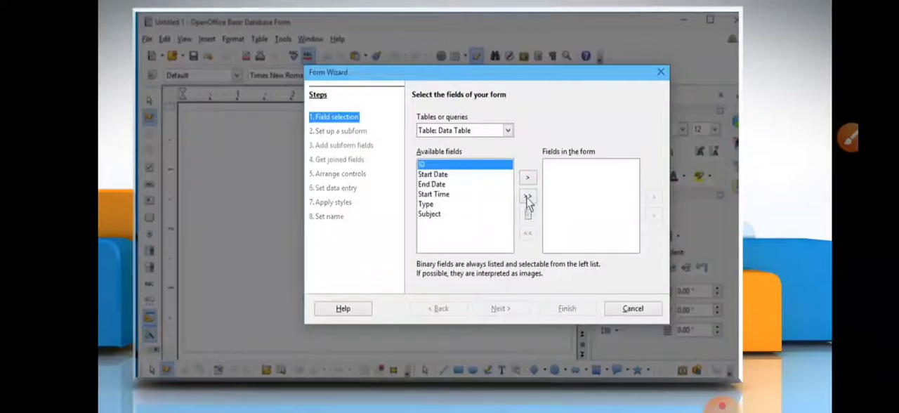
{"action": "left_click", "coordinate": [527, 196]}
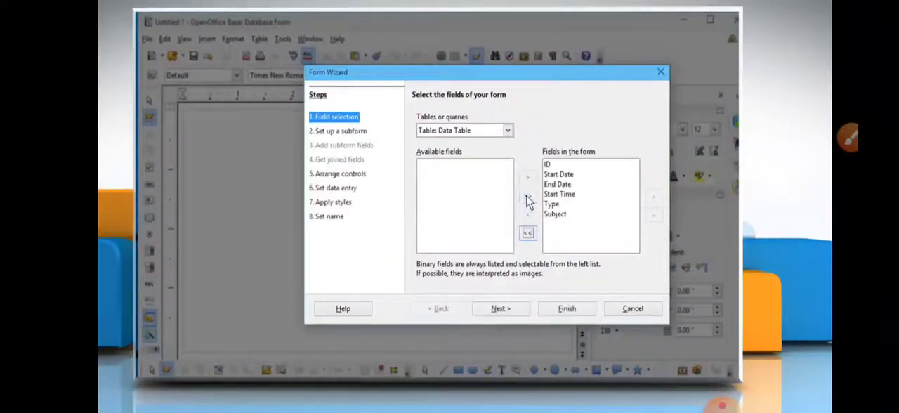
{"action": "mouse_move", "coordinate": [534, 202]}
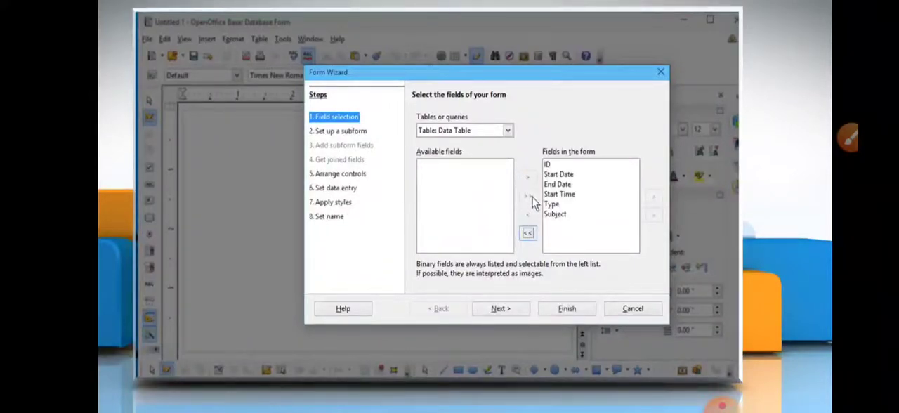
{"action": "left_click", "coordinate": [527, 232]}
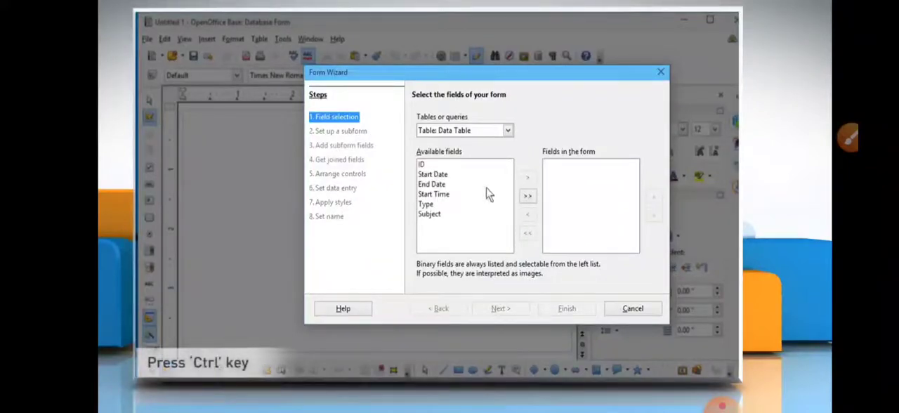
Experiment with selecting ID and field ranges, then clear the form's fields again.
{"action": "left_click", "coordinate": [425, 164]}
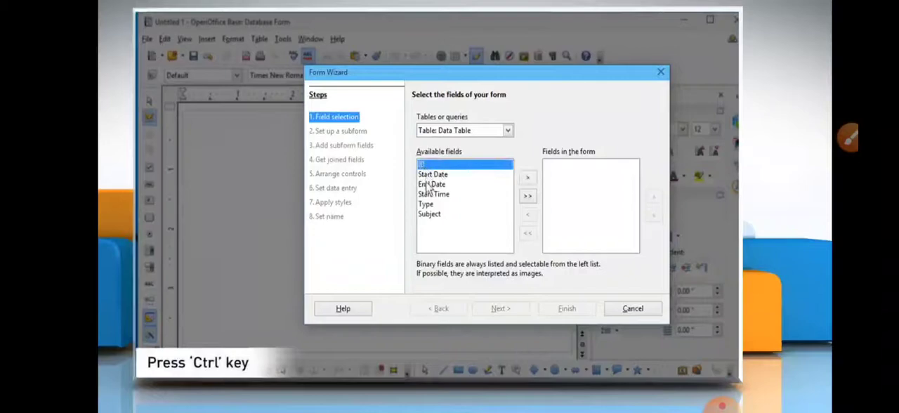
{"action": "left_click", "coordinate": [429, 214]}
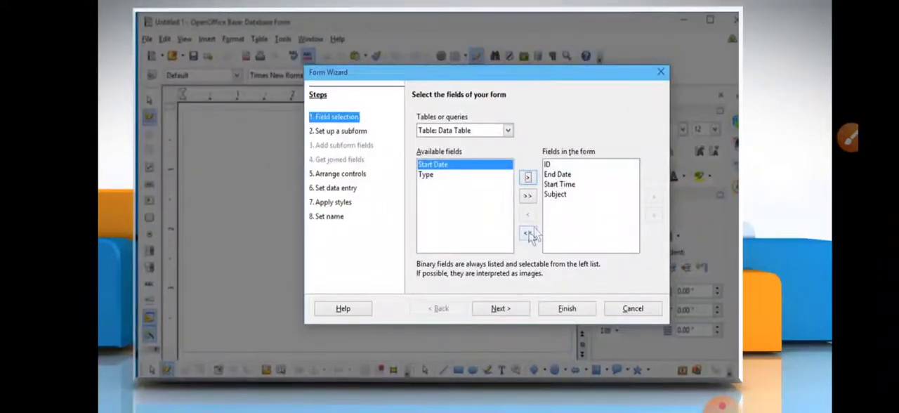
{"action": "left_click", "coordinate": [526, 233]}
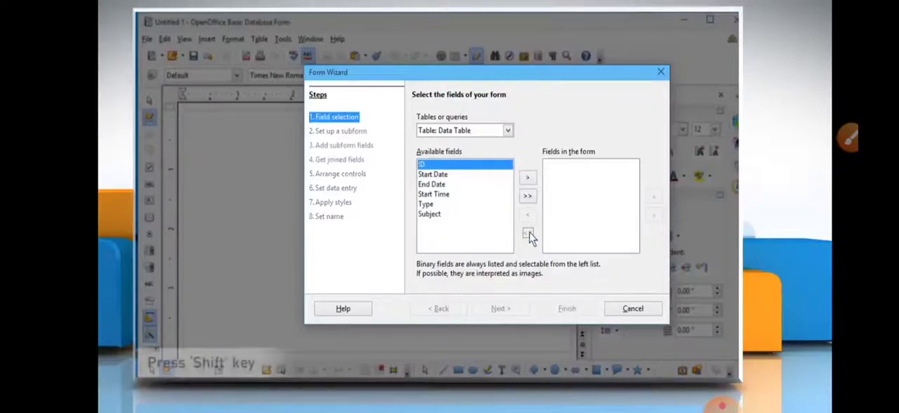
{"action": "left_click", "coordinate": [432, 184]}
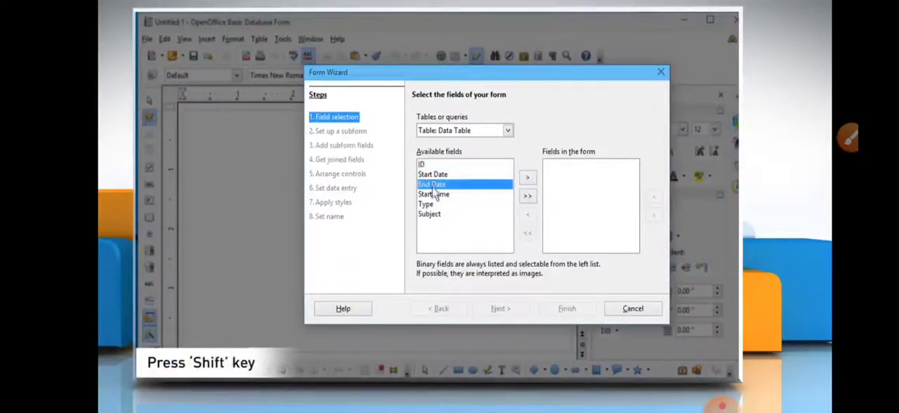
{"action": "mouse_move", "coordinate": [435, 218]}
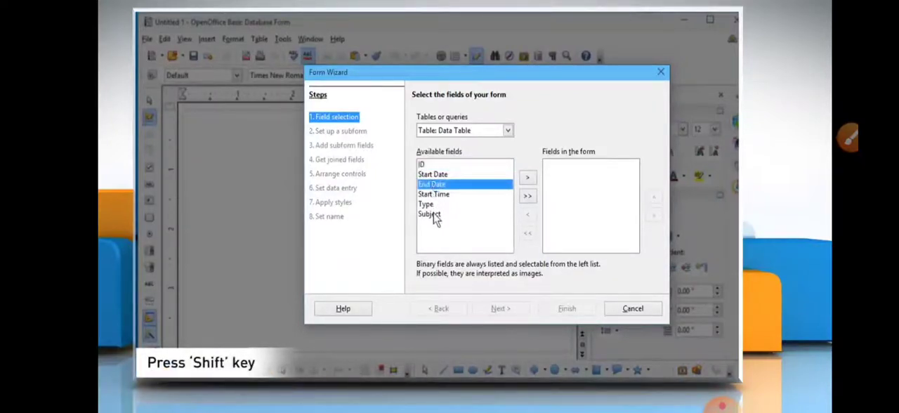
{"action": "left_click", "coordinate": [430, 214]}
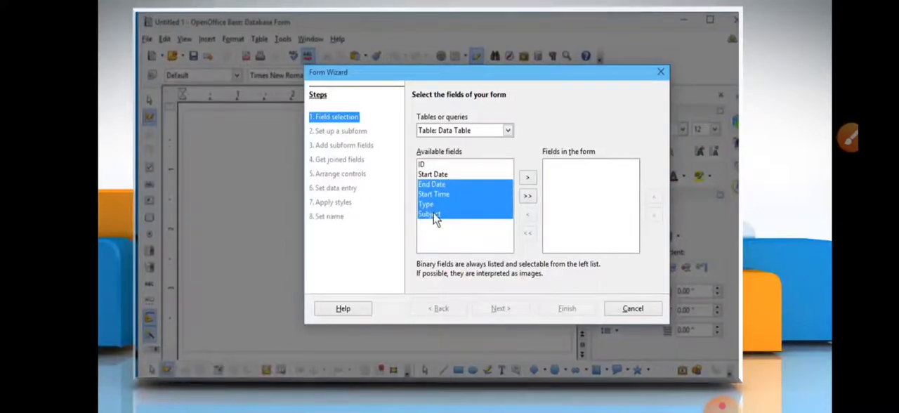
{"action": "mouse_move", "coordinate": [516, 190]}
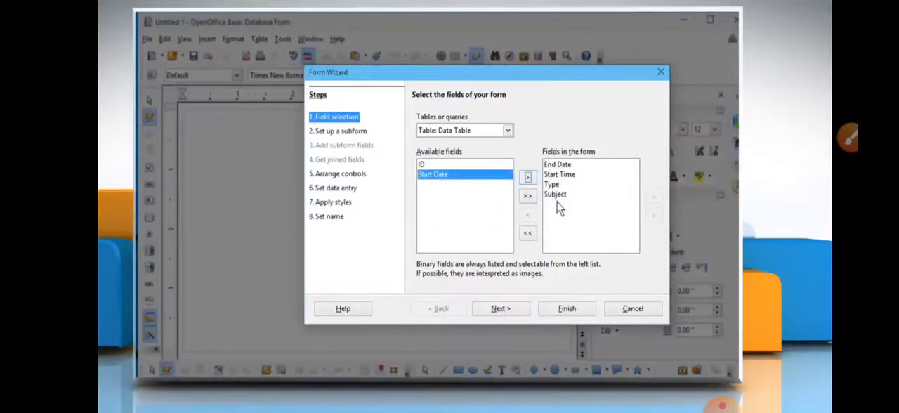
{"action": "left_click", "coordinate": [527, 232]}
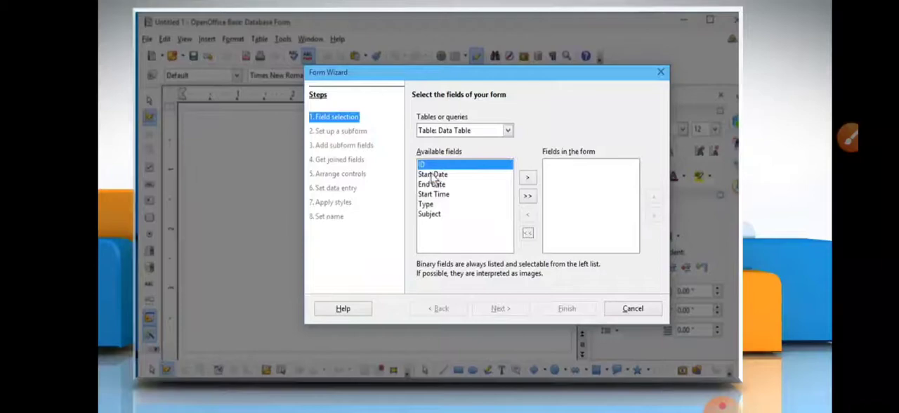
Add Start Date through Subject to the form and continue to subform setup.
{"action": "left_click", "coordinate": [432, 174]}
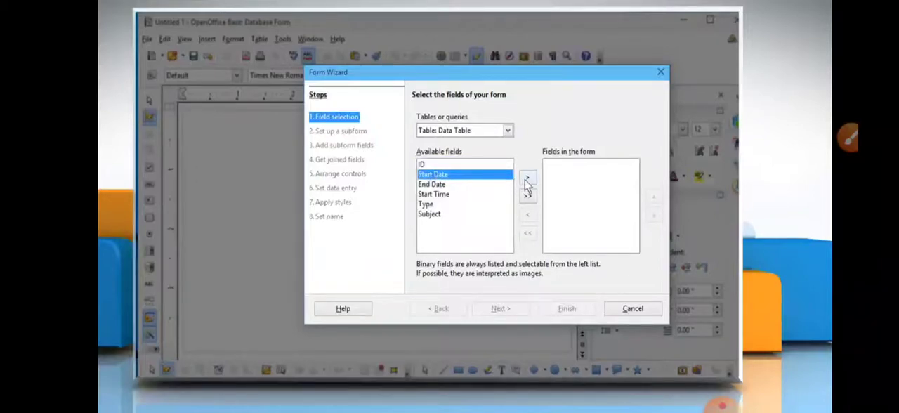
{"action": "left_click", "coordinate": [527, 178]}
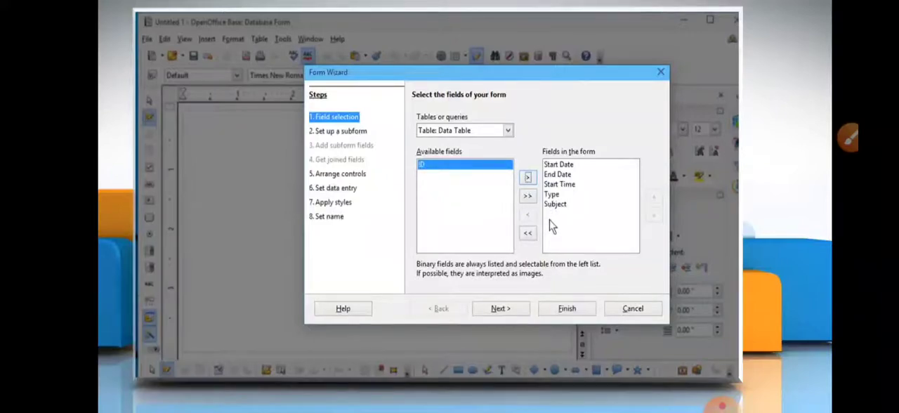
{"action": "left_click", "coordinate": [500, 308]}
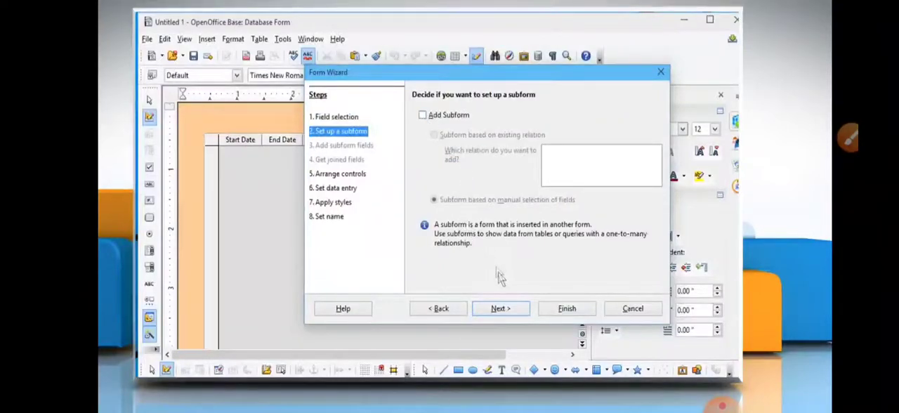
Skip the subform and arrange controls as Columnar with labels left.
{"action": "left_click", "coordinate": [500, 308]}
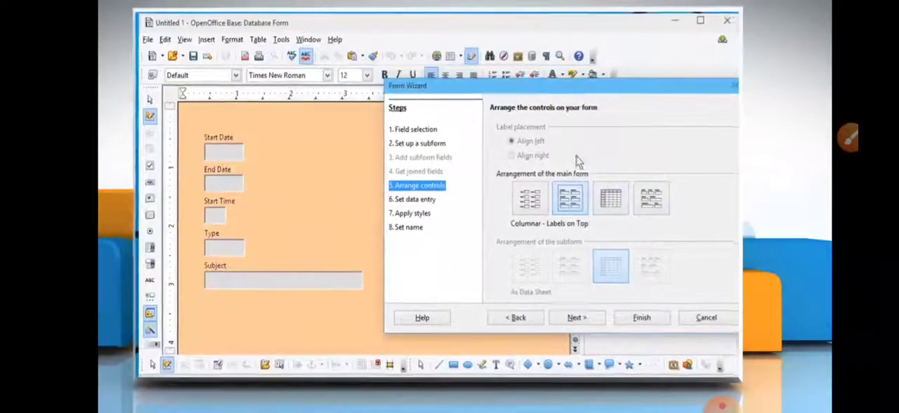
{"action": "left_click", "coordinate": [524, 196]}
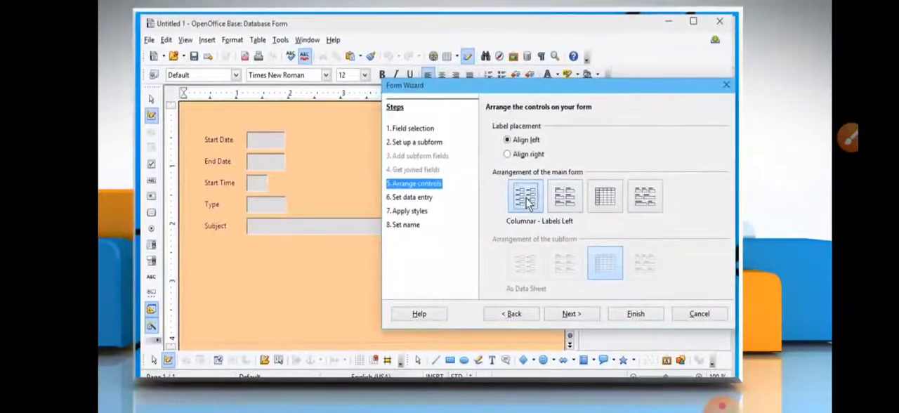
{"action": "left_click", "coordinate": [570, 313]}
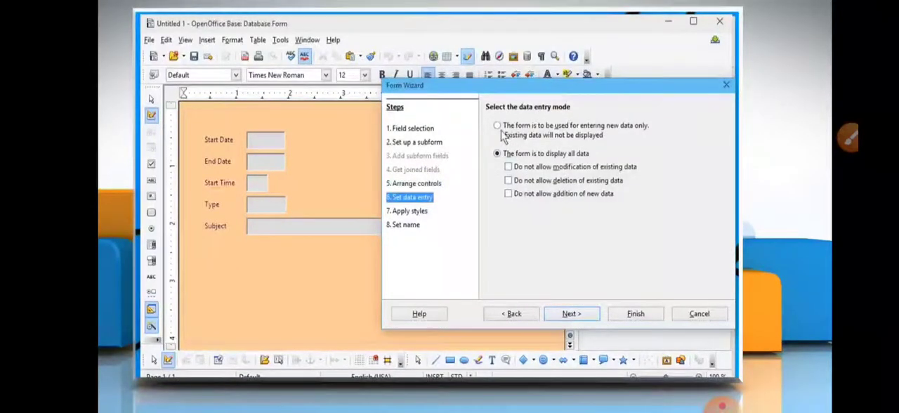
Restrict the form to entering new data only and apply the Bright Blue style.
{"action": "left_click", "coordinate": [497, 125]}
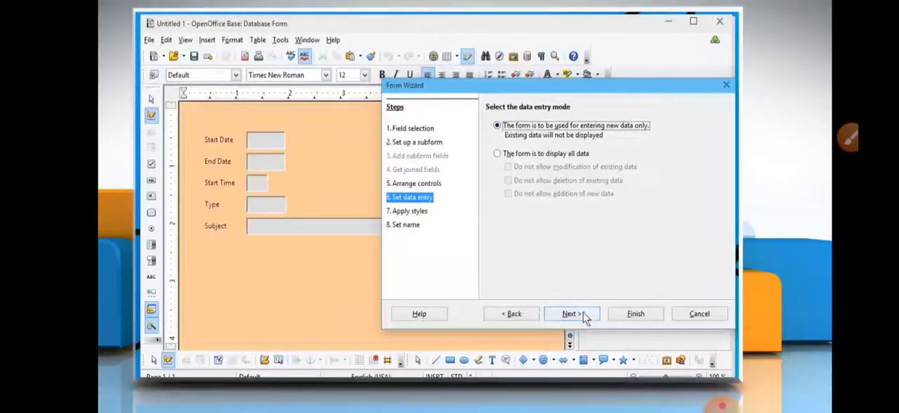
{"action": "left_click", "coordinate": [569, 313]}
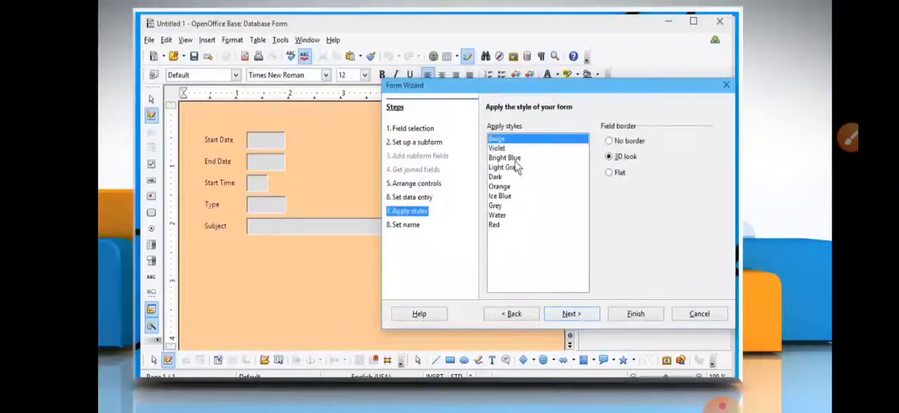
{"action": "left_click", "coordinate": [504, 157]}
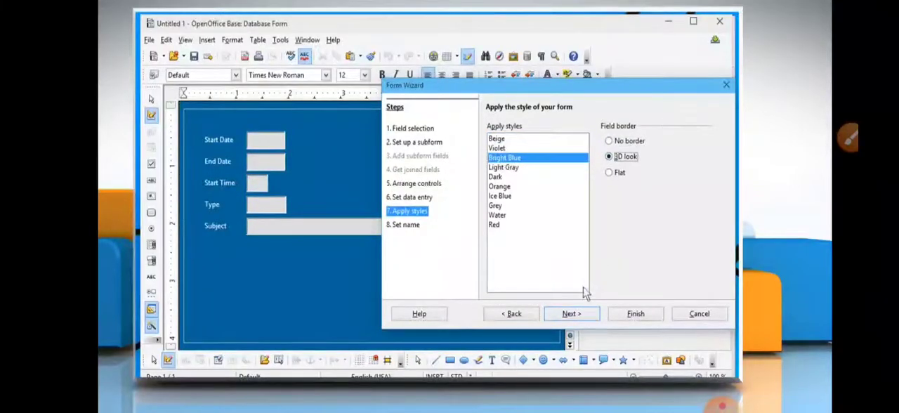
{"action": "left_click", "coordinate": [571, 313]}
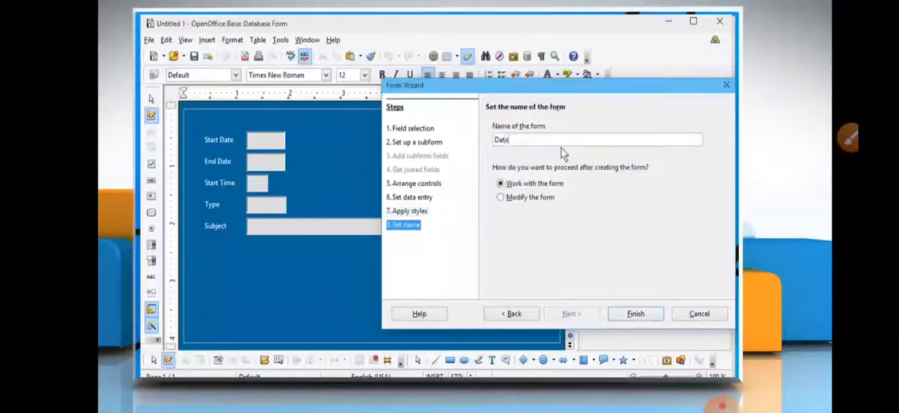
Name the form 'Data Form', choose to modify it, and finish the wizard.
{"action": "type", "text": "Form"}
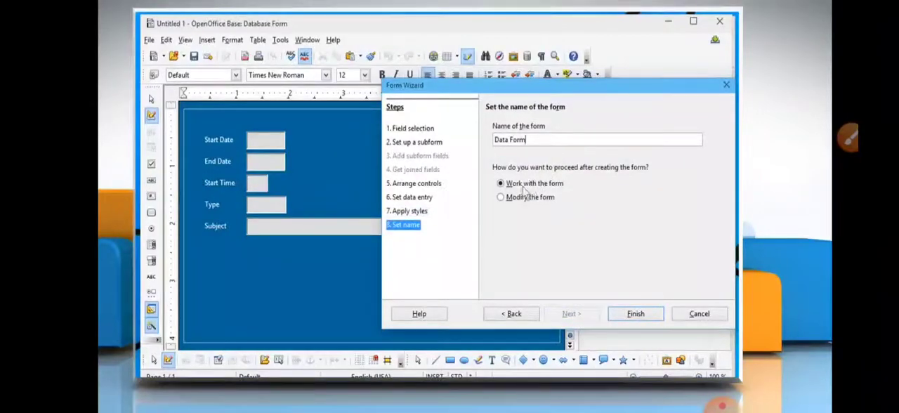
{"action": "left_click", "coordinate": [500, 196]}
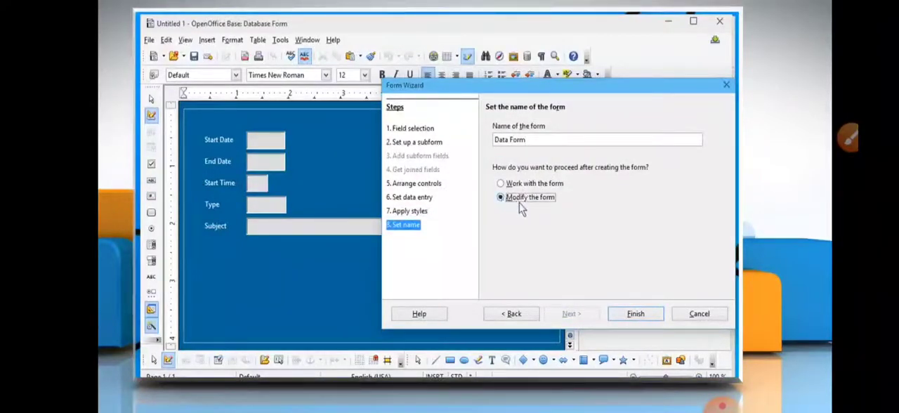
{"action": "left_click", "coordinate": [636, 313]}
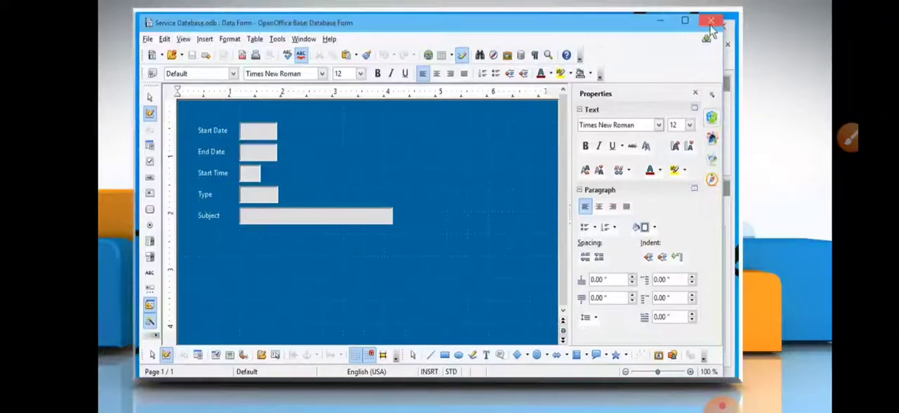
Close Data Form, saving its changes.
{"action": "left_click", "coordinate": [711, 20]}
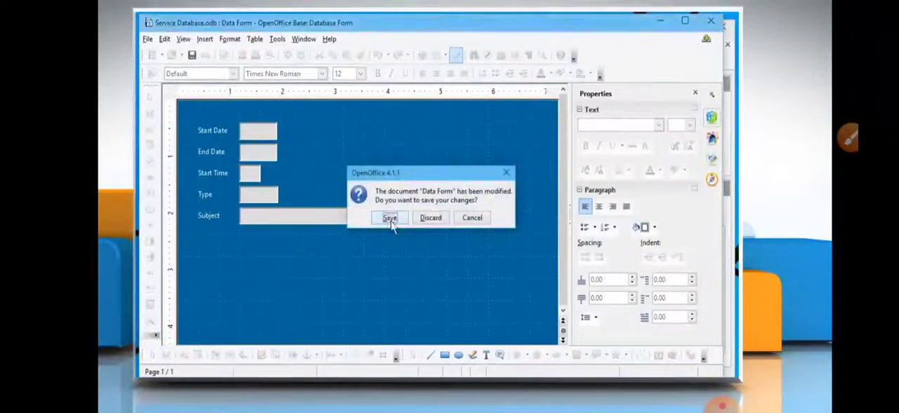
{"action": "left_click", "coordinate": [389, 217]}
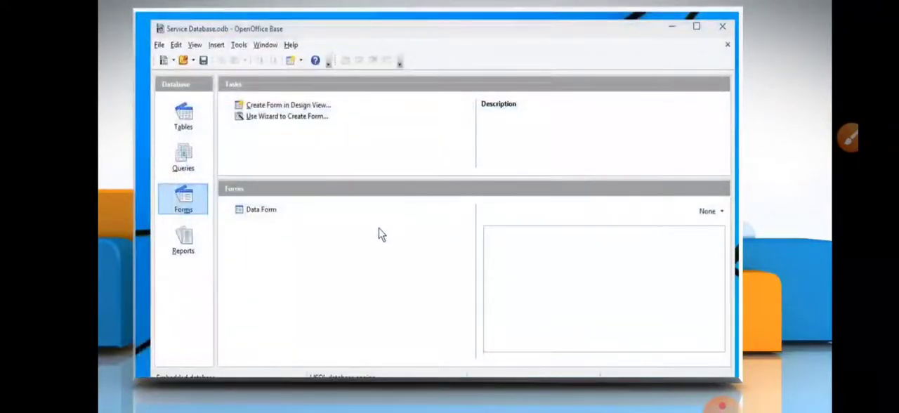